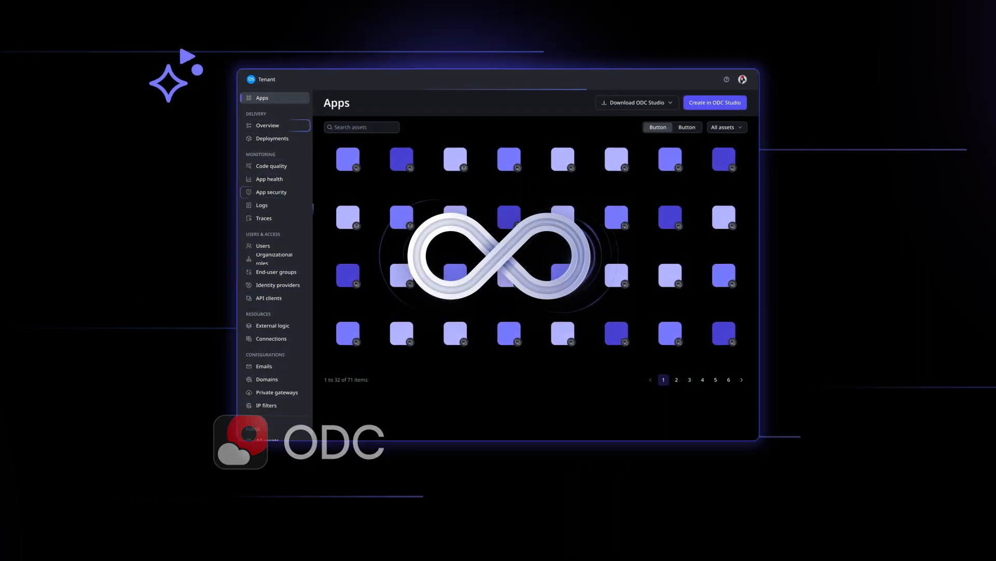
# Generate an order management app with Salesforce orders and customers from the description and requirements document.
pyautogui.click(714, 103)
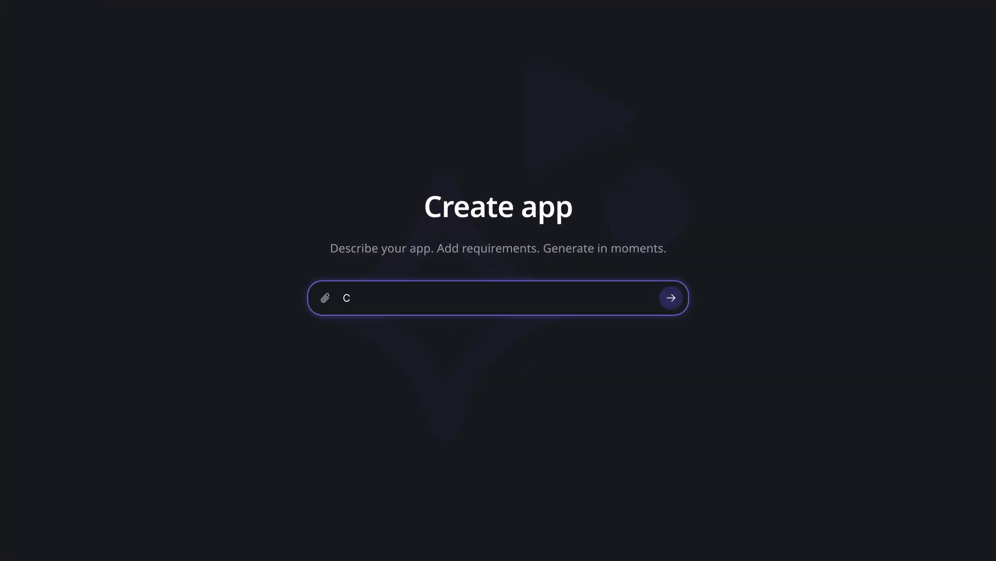
pyautogui.write('Create an order management app with order and customers coming from Salesforce. Make sure to include supplier in the app. Also include sales representative and inventory manager as roles.')
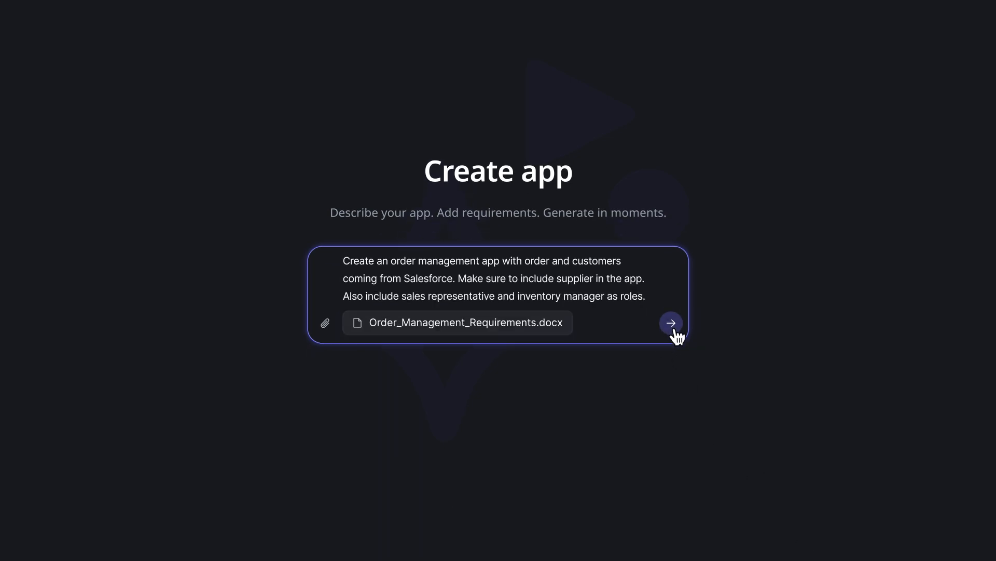
pyautogui.click(671, 322)
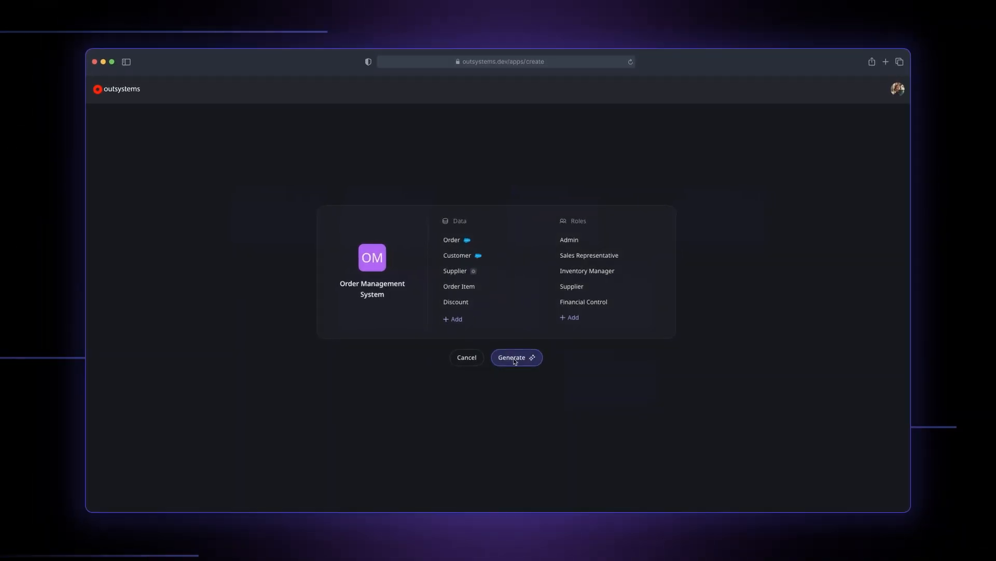
pyautogui.click(516, 357)
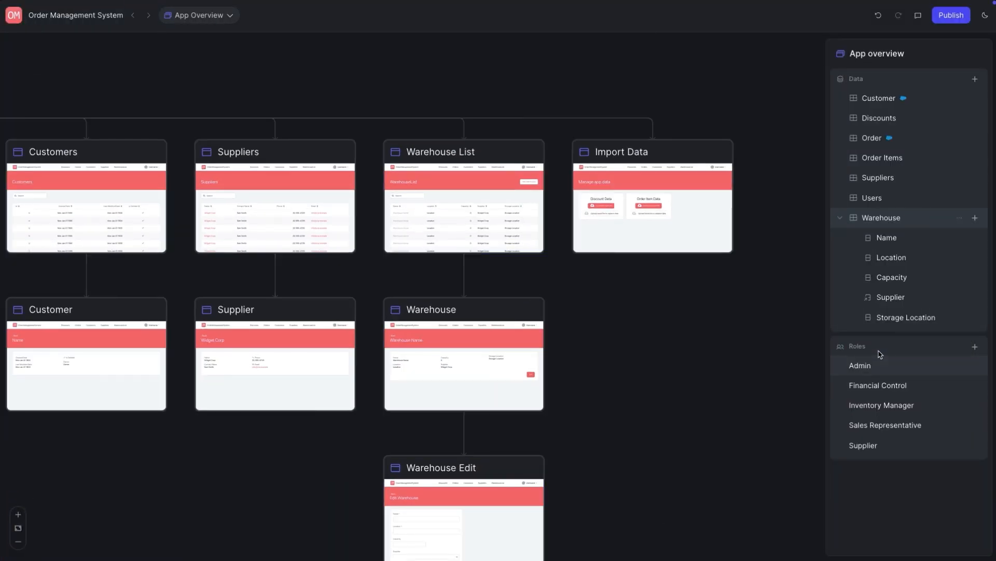
# Create a Warehouse Manager role from the App overview Roles panel.
pyautogui.click(976, 347)
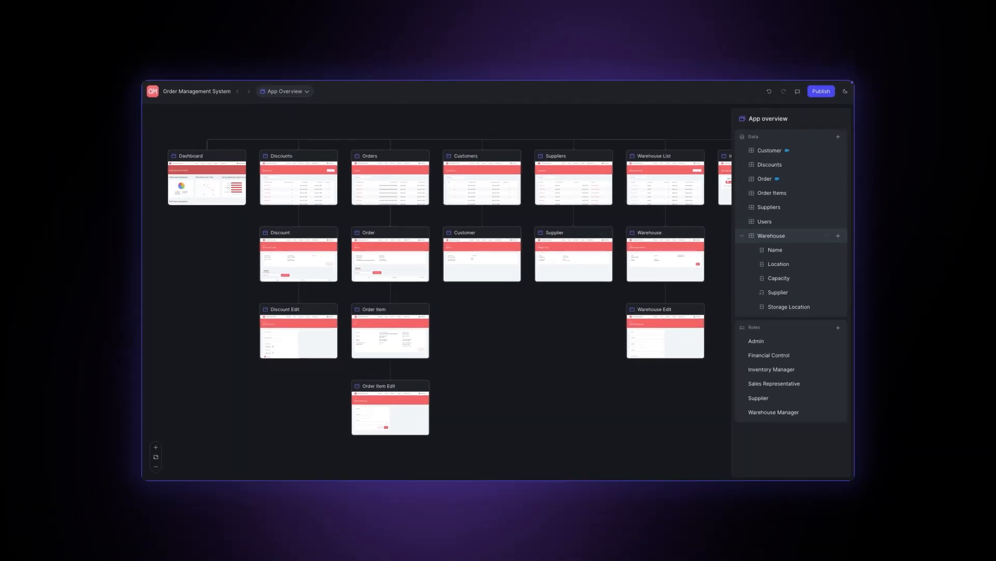
pyautogui.click(820, 91)
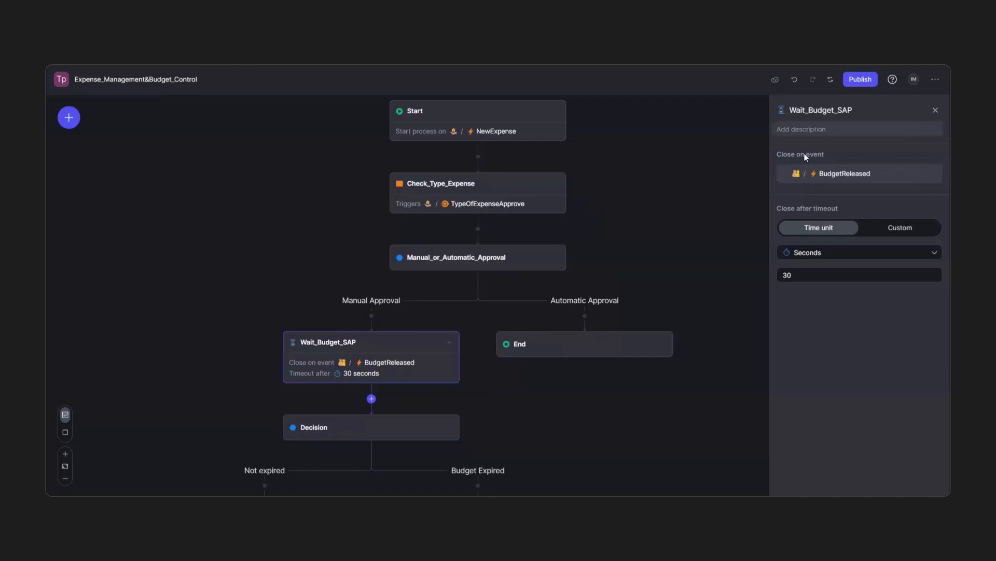
pyautogui.moveTo(841, 173)
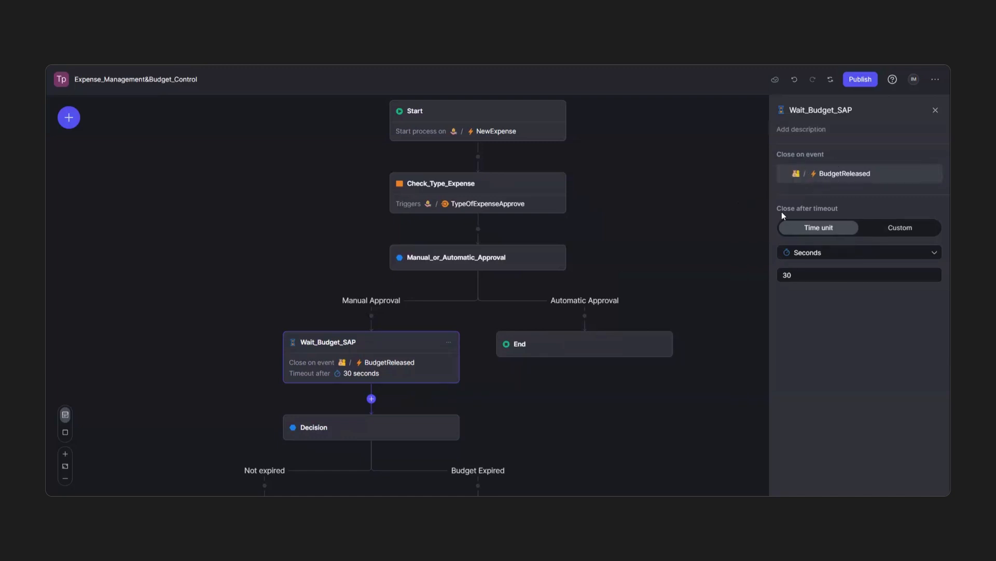
pyautogui.moveTo(886, 180)
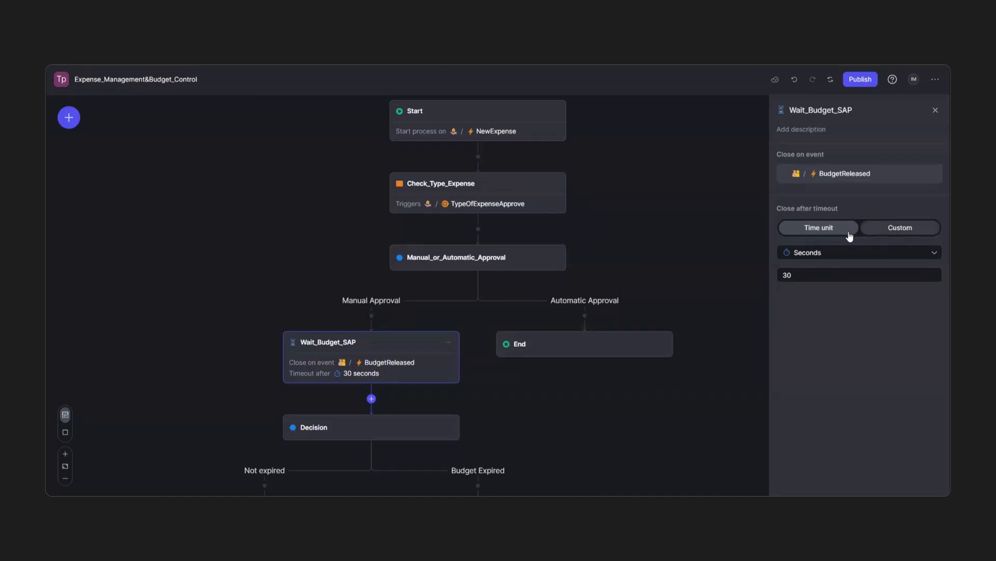
# Select the workflow's Start step to view its settings.
pyautogui.click(414, 110)
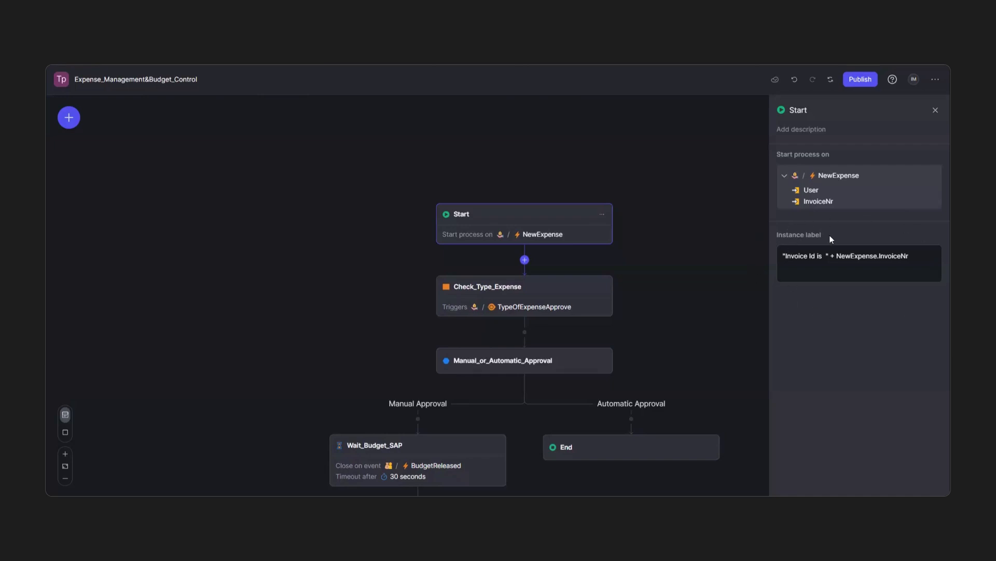
# Set the Start instance label to "Invoice Id is" plus the NewExpense invoice number.
pyautogui.click(858, 263)
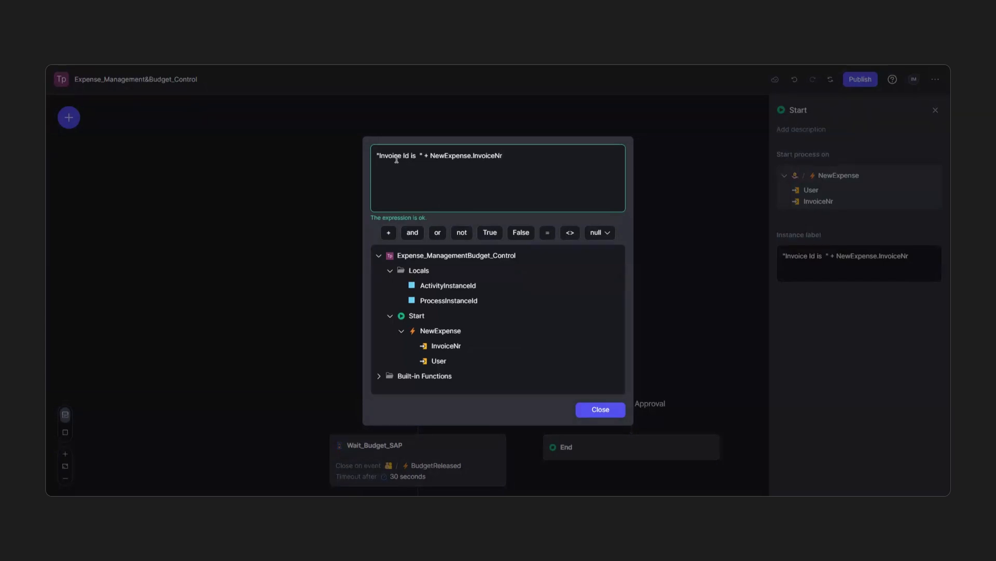
pyautogui.click(599, 410)
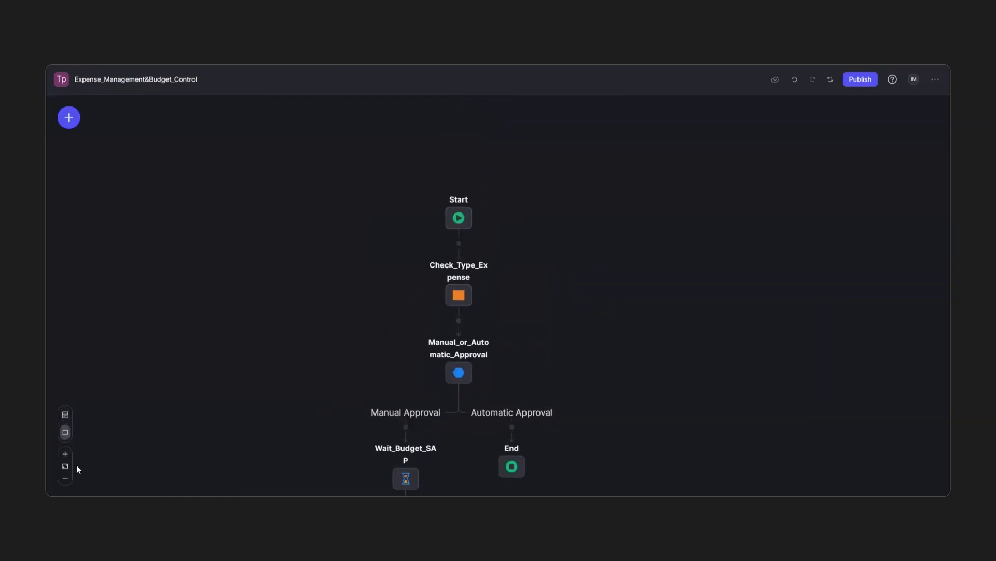
# Switch the canvas to detailed step cards, showing Decision and Manual_Approval.
pyautogui.click(459, 218)
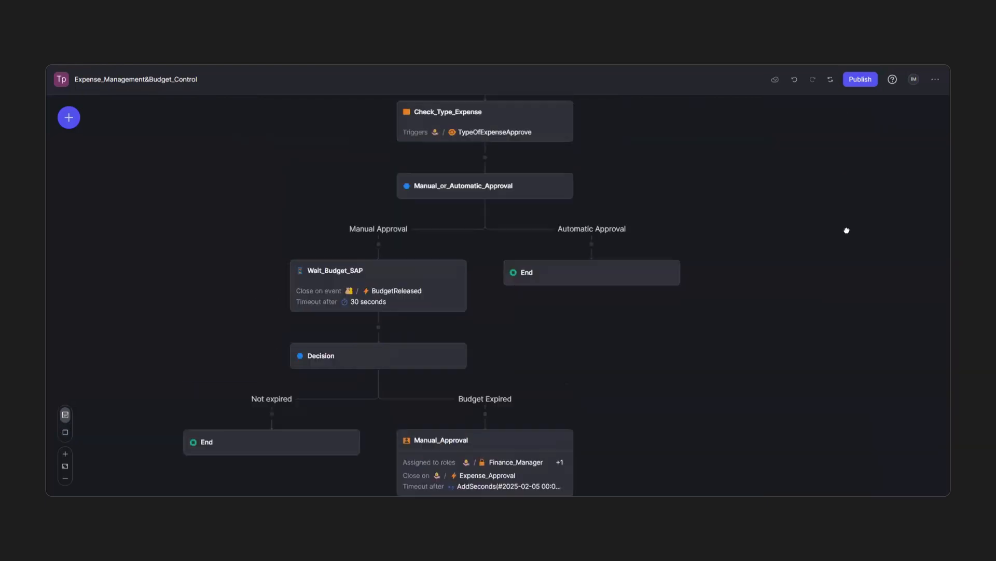
pyautogui.click(914, 79)
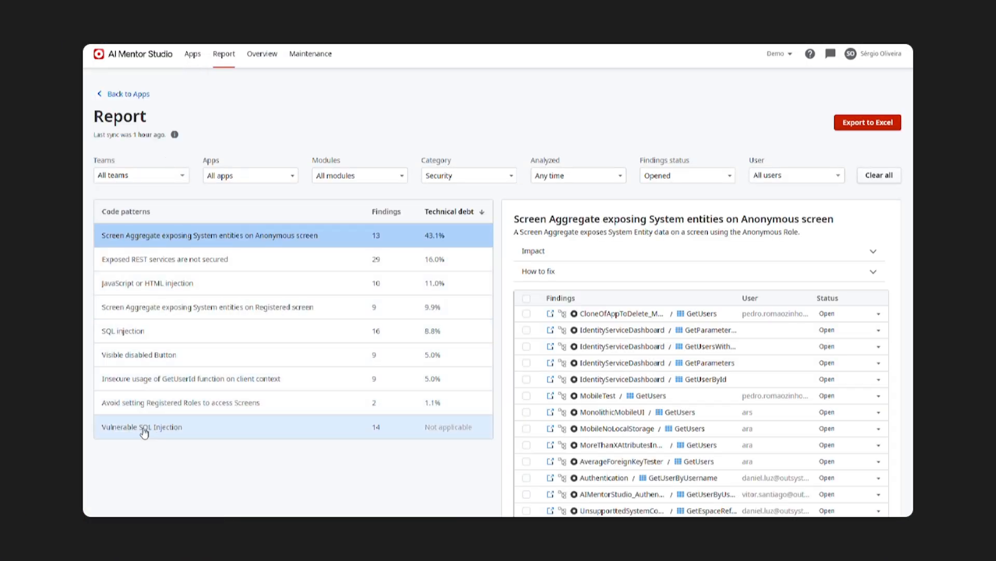
# Show the Vulnerable SQL Injection findings in the Security category report.
pyautogui.click(143, 427)
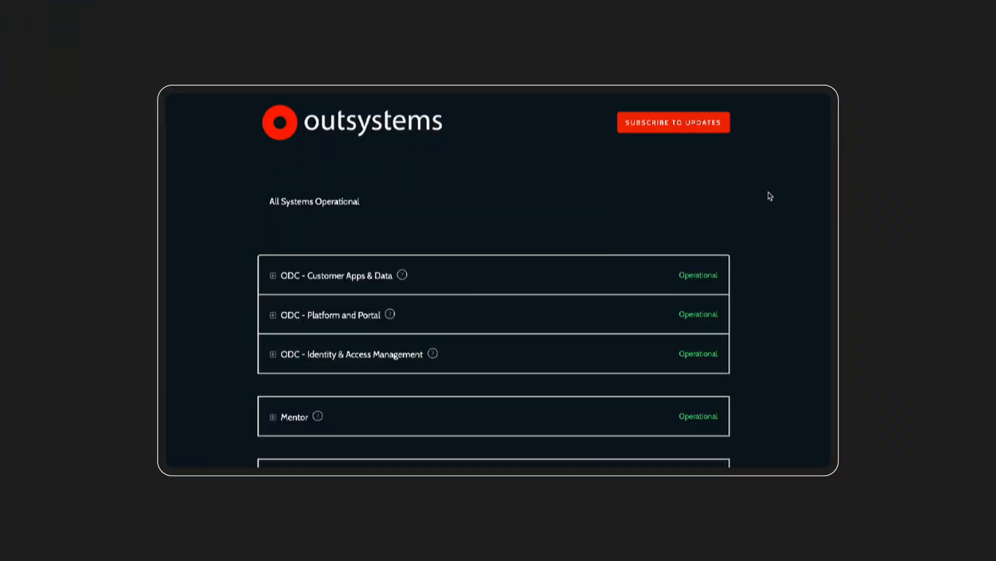
# Expand Mentor and ODC - Customer Apps & Data regional statuses, then open Subscribe to Updates.
pyautogui.scroll(-3)
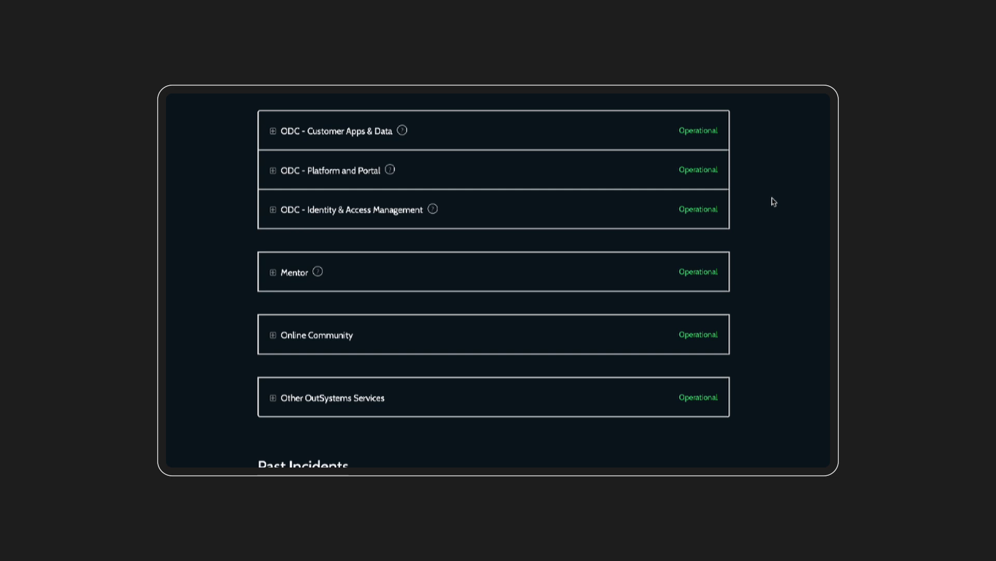
pyautogui.click(274, 397)
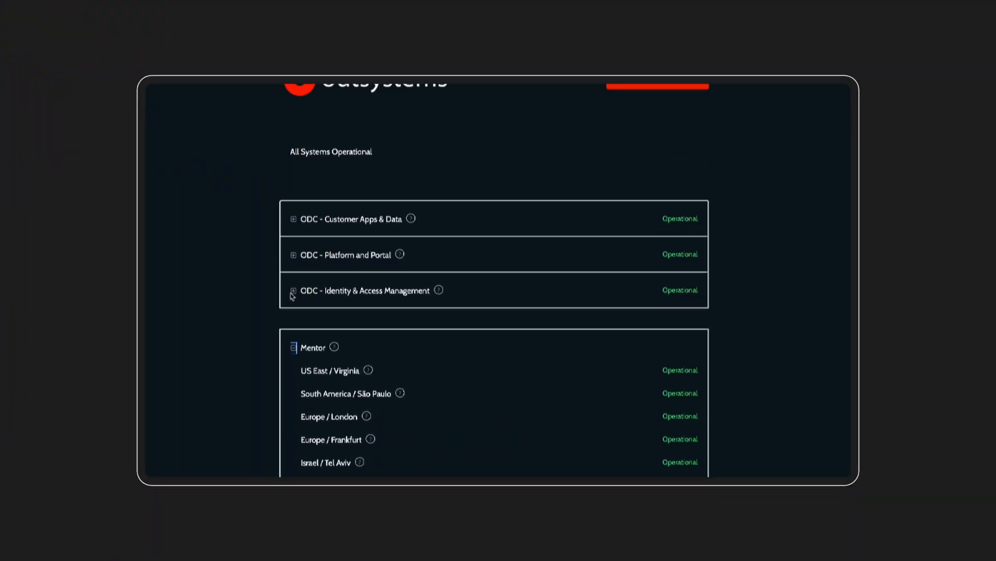
pyautogui.click(293, 218)
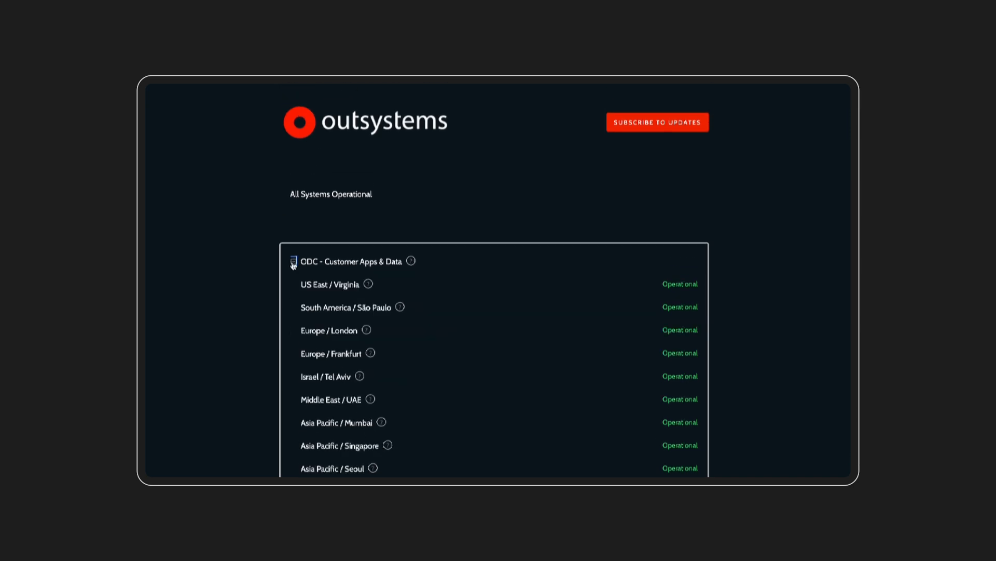
pyautogui.click(657, 122)
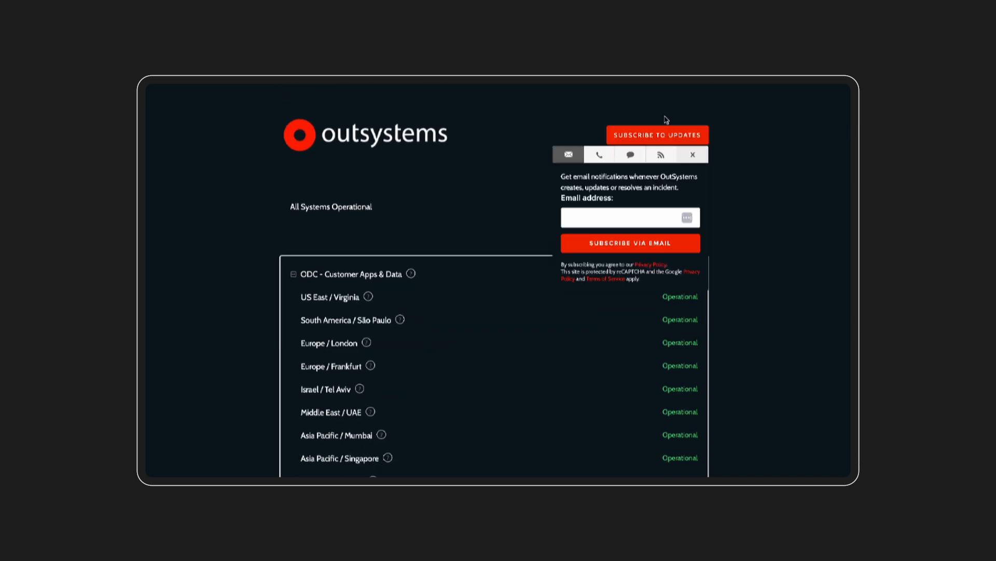